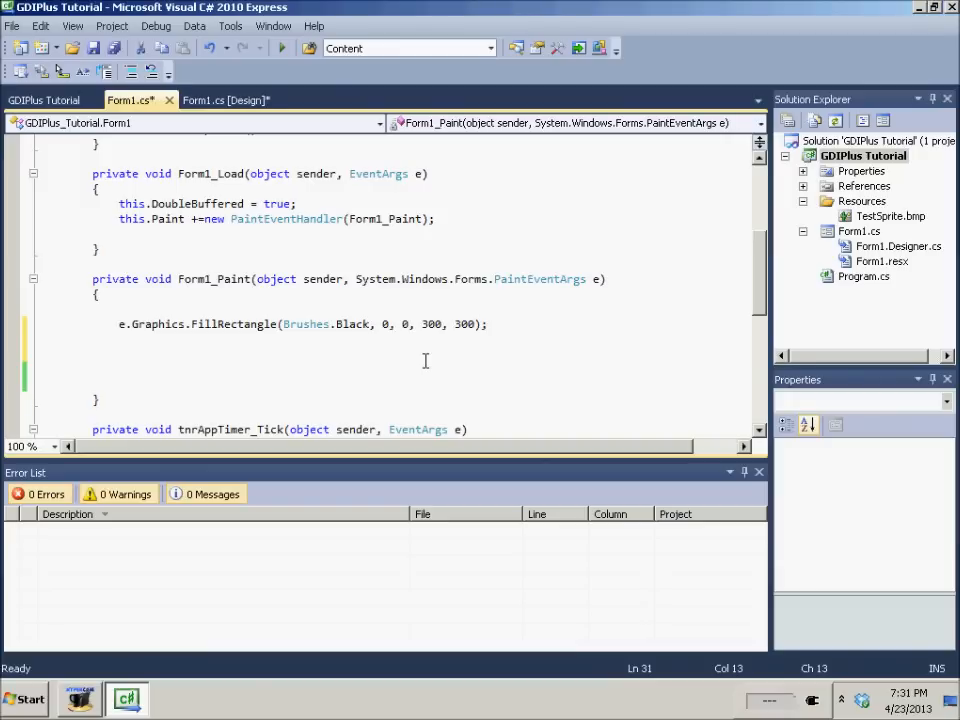
- Write e.Graphics.DrawPie(Pens.Red, new Rectangle(0, 0, 100, 50), 0, 360); below the FillRectangle line
{"action": "type", "text": "e.Graphics.DrawP"}
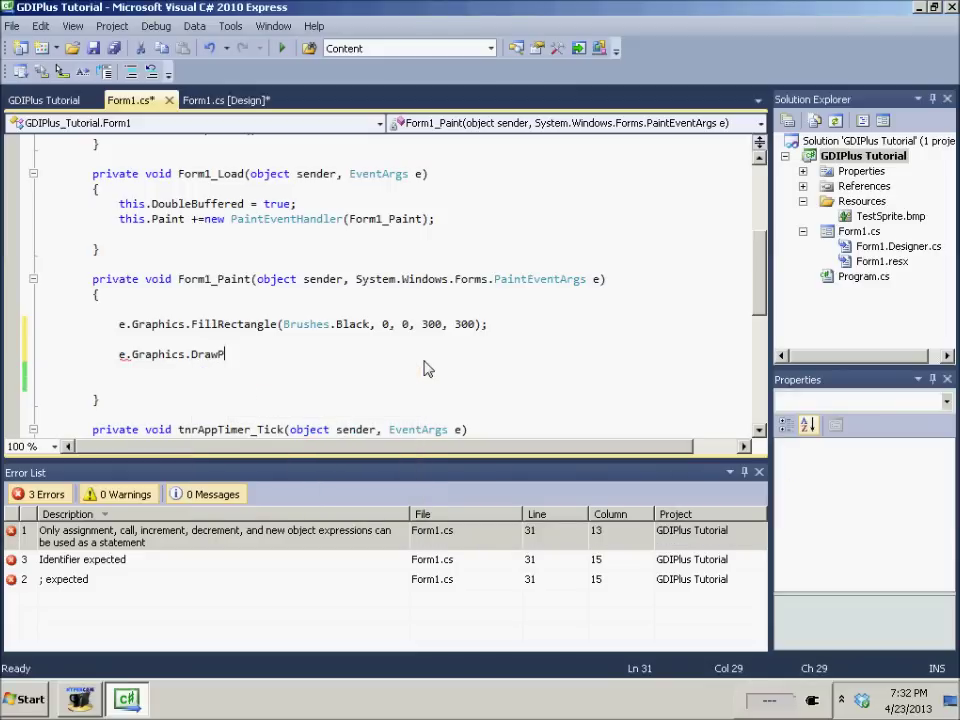
{"action": "type", "text": "ie("}
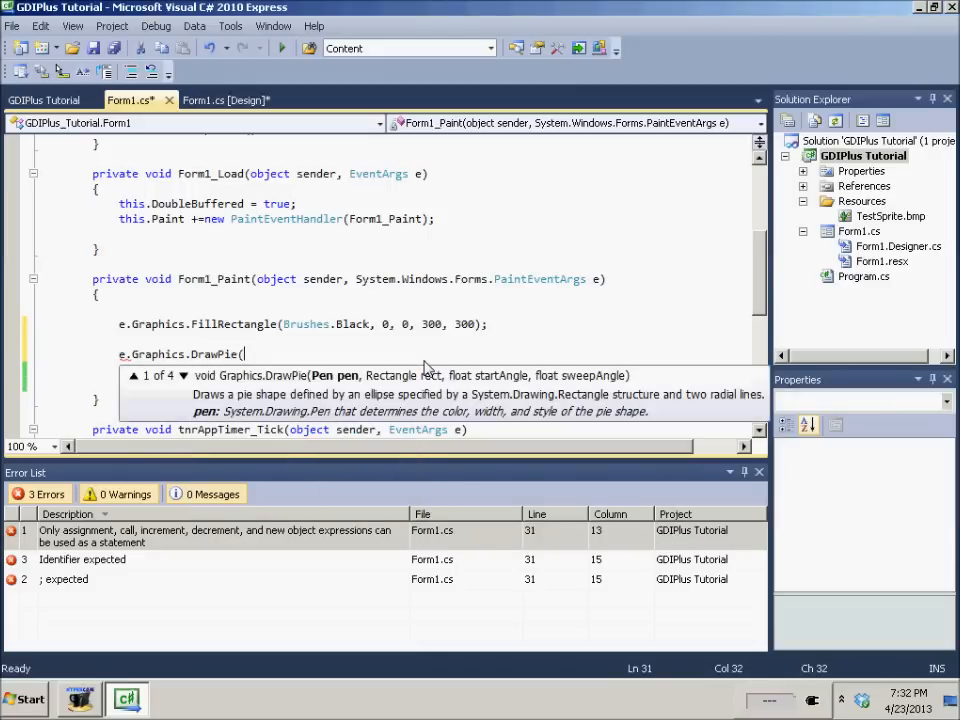
{"action": "type", "text": "Pens"}
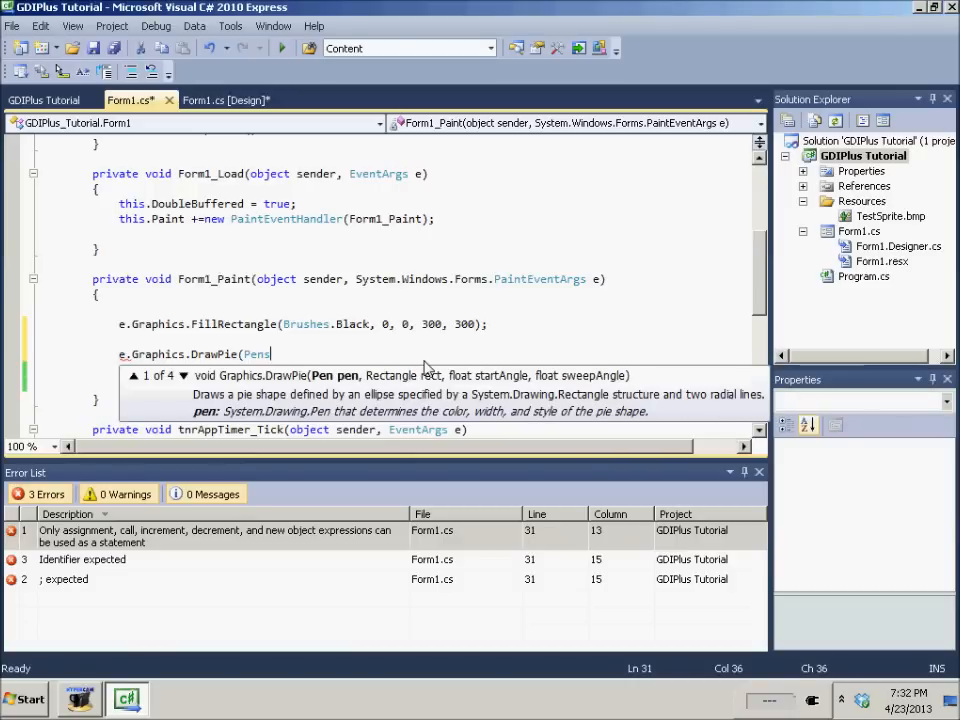
{"action": "type", "text": ".Red"}
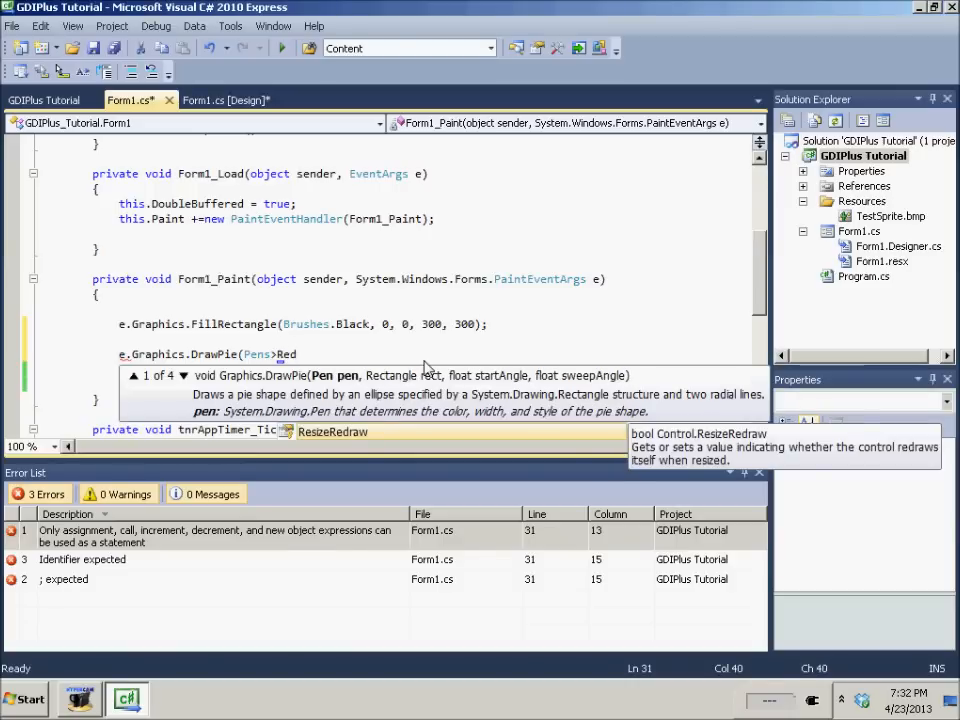
{"action": "type", "text": "e"}
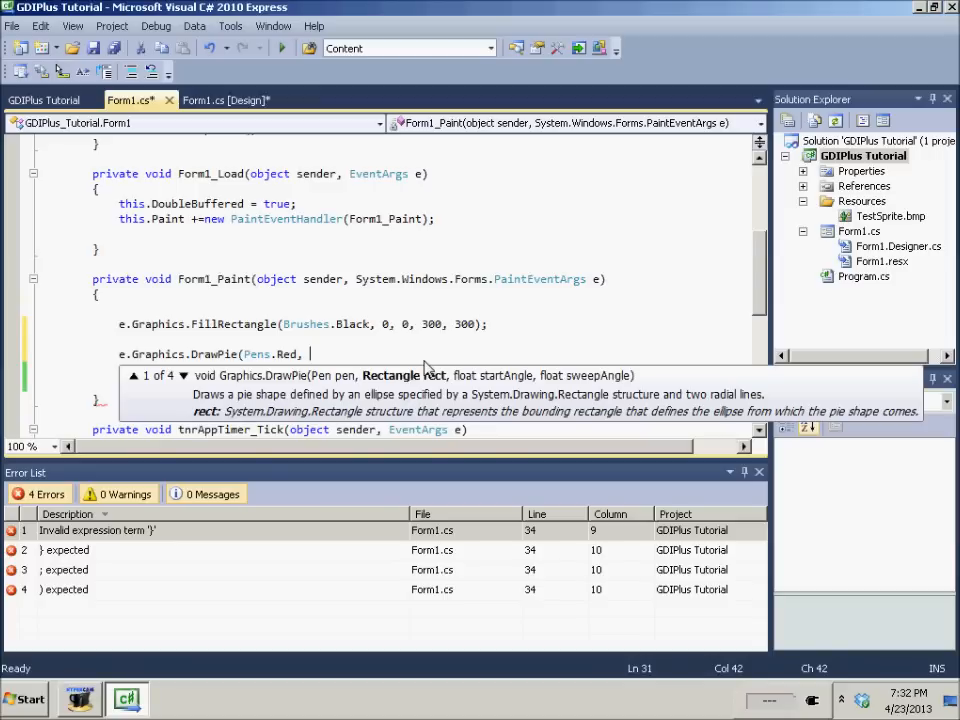
{"action": "type", "text": "new rectangle(0, 0,"}
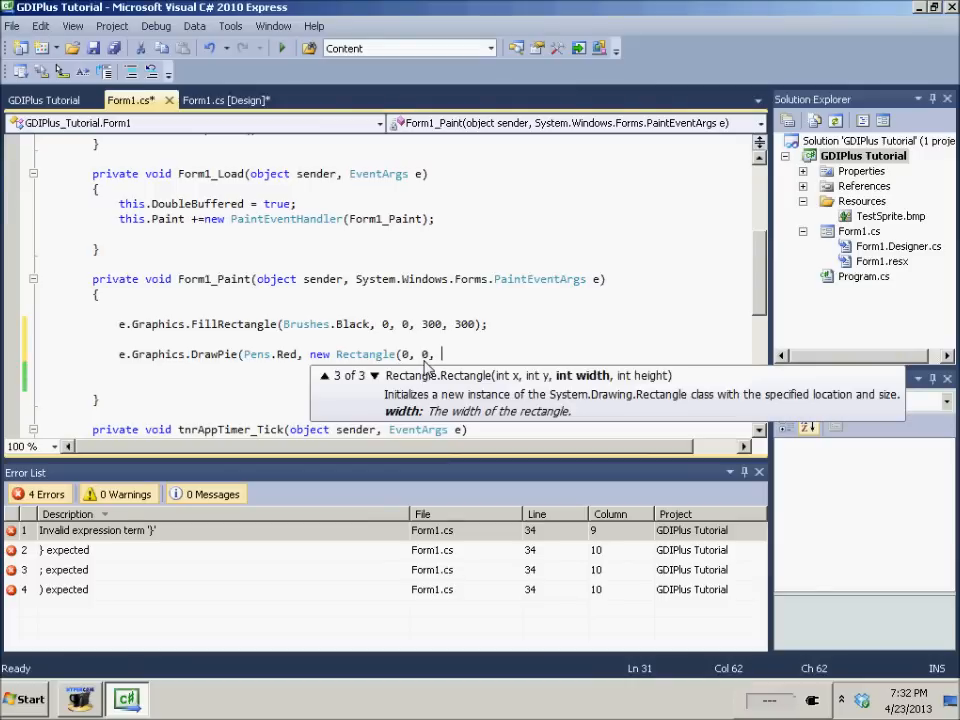
{"action": "type", "text": "100, 50"}
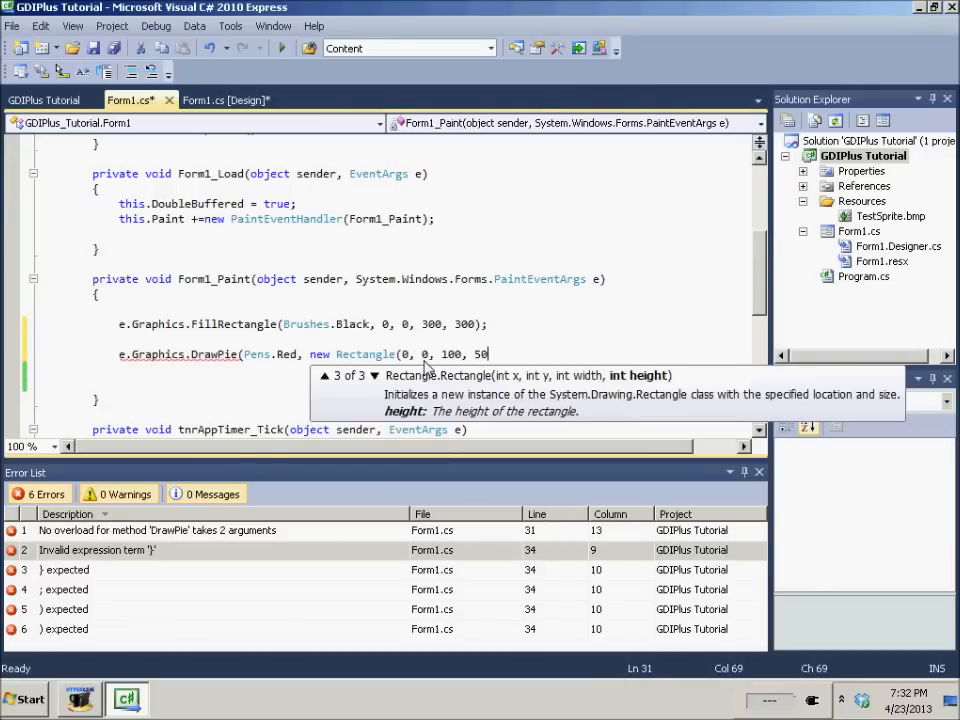
{"action": "type", "text": "),"}
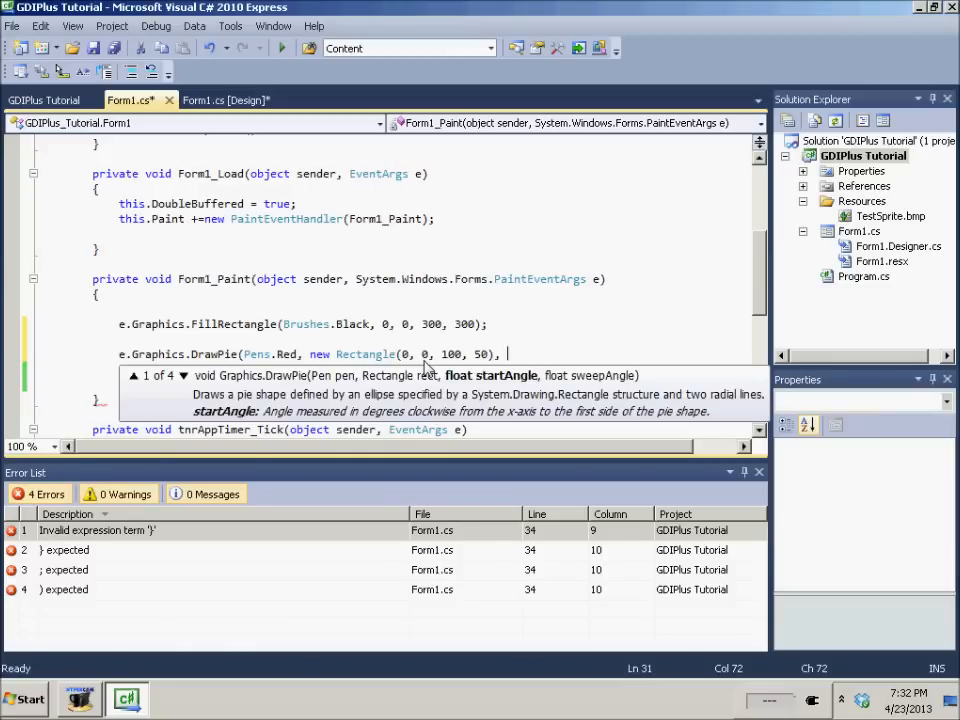
{"action": "type", "text": "0, 360);"}
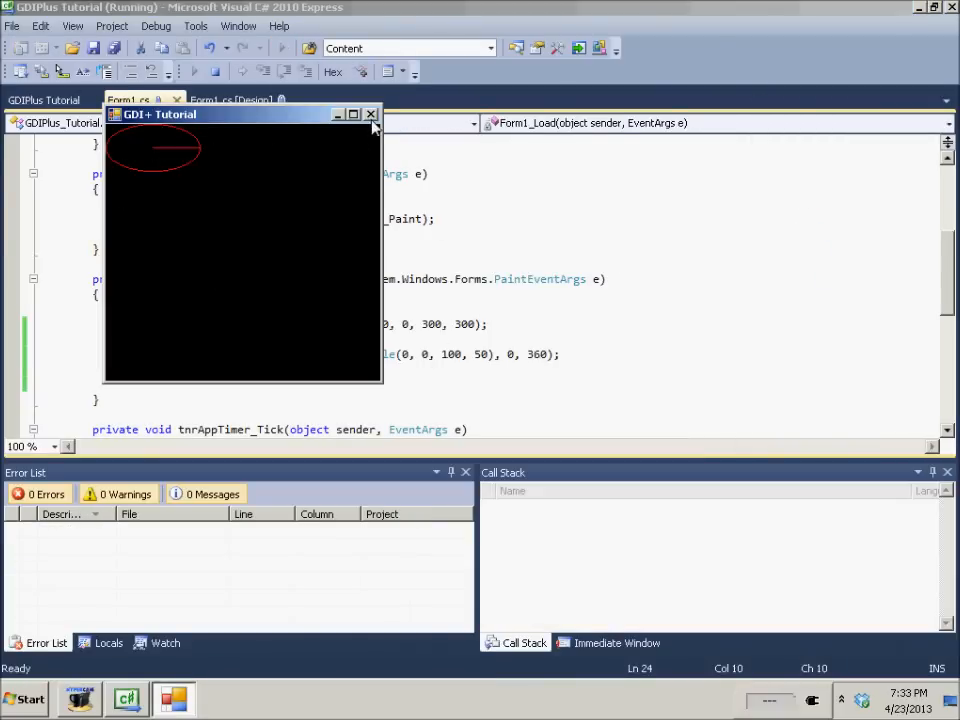
- Close the previewed form and change the DrawPie rectangle height from 50 to 100
{"action": "left_click", "coordinate": [372, 114]}
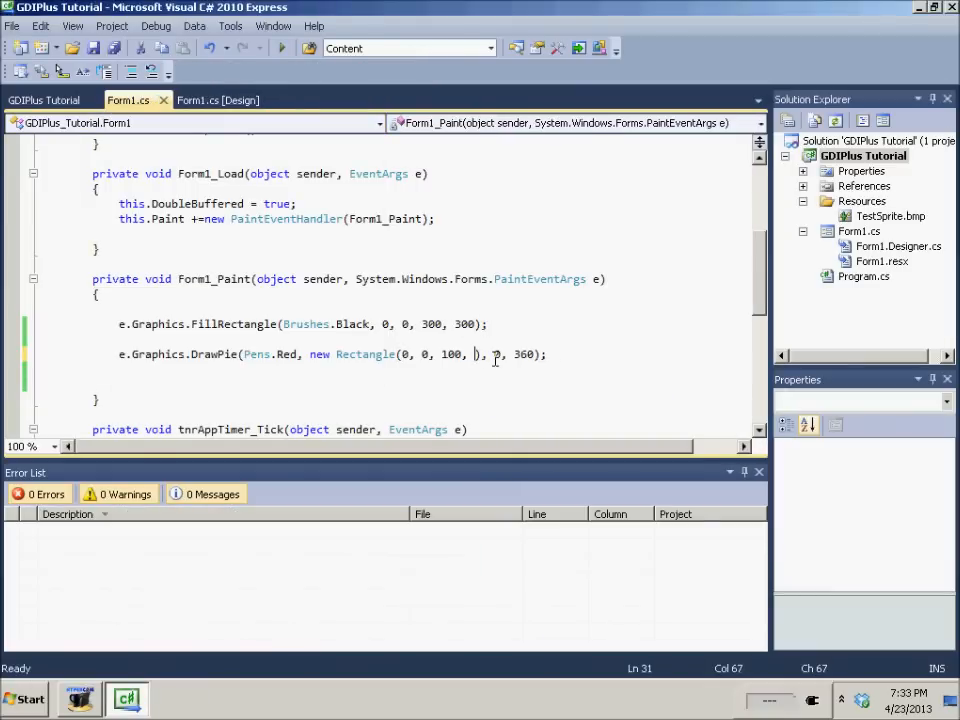
{"action": "type", "text": "100"}
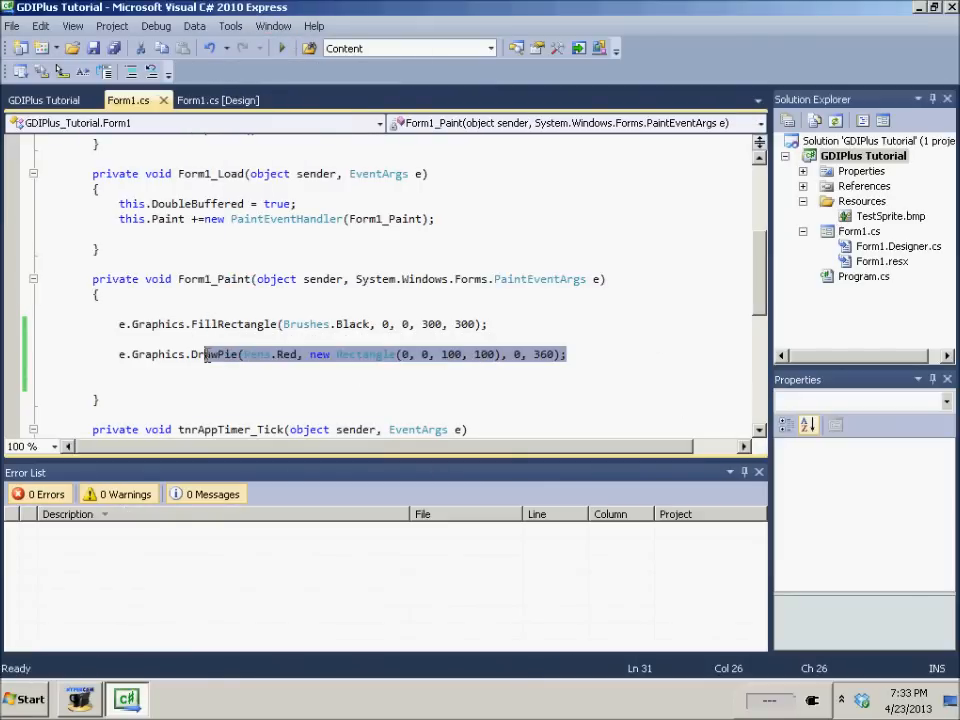
- Replace the DrawPie line with e.Graphics.FillPie(Brushes.Red, new Rectangle(0, 0, 100, 100), 0, 360);
{"action": "key", "text": "Delete"}
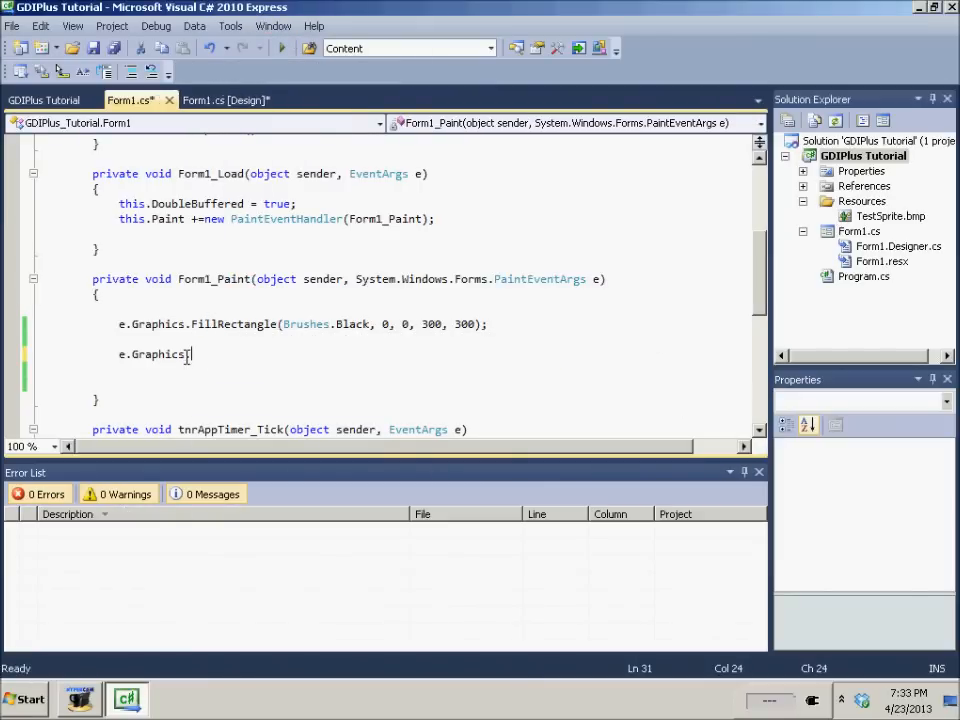
{"action": "type", "text": ".Fill"}
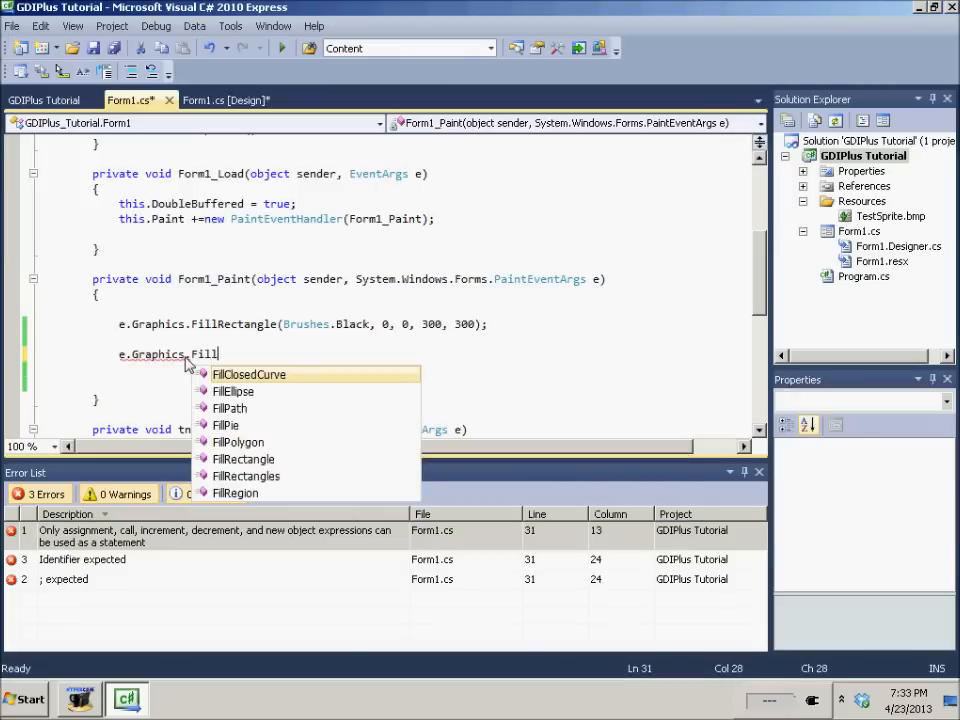
{"action": "type", "text": "P"}
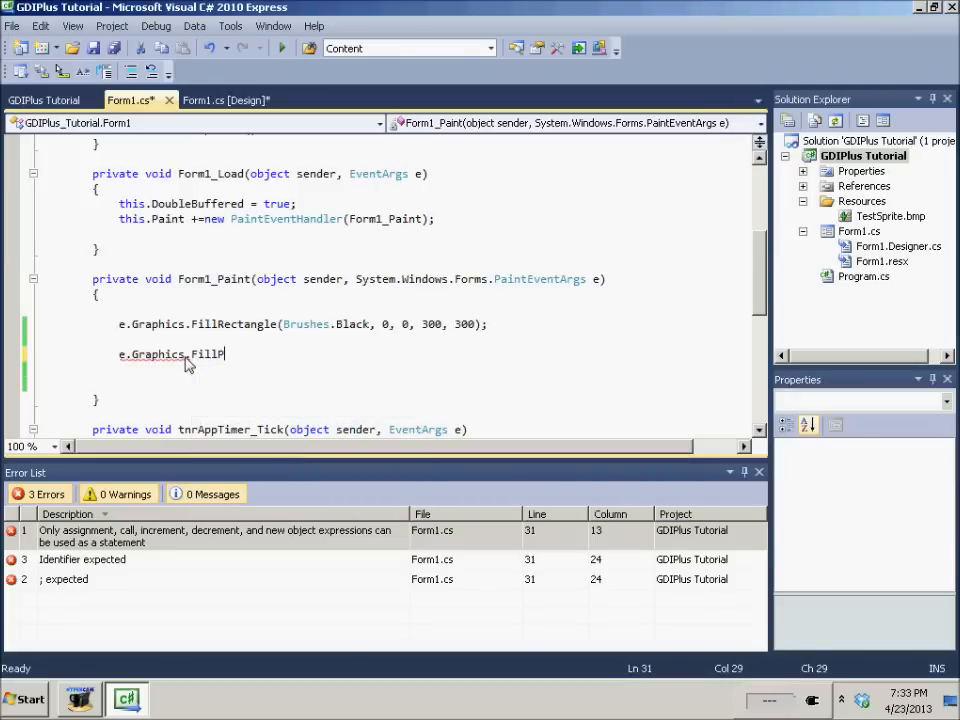
{"action": "type", "text": "i"}
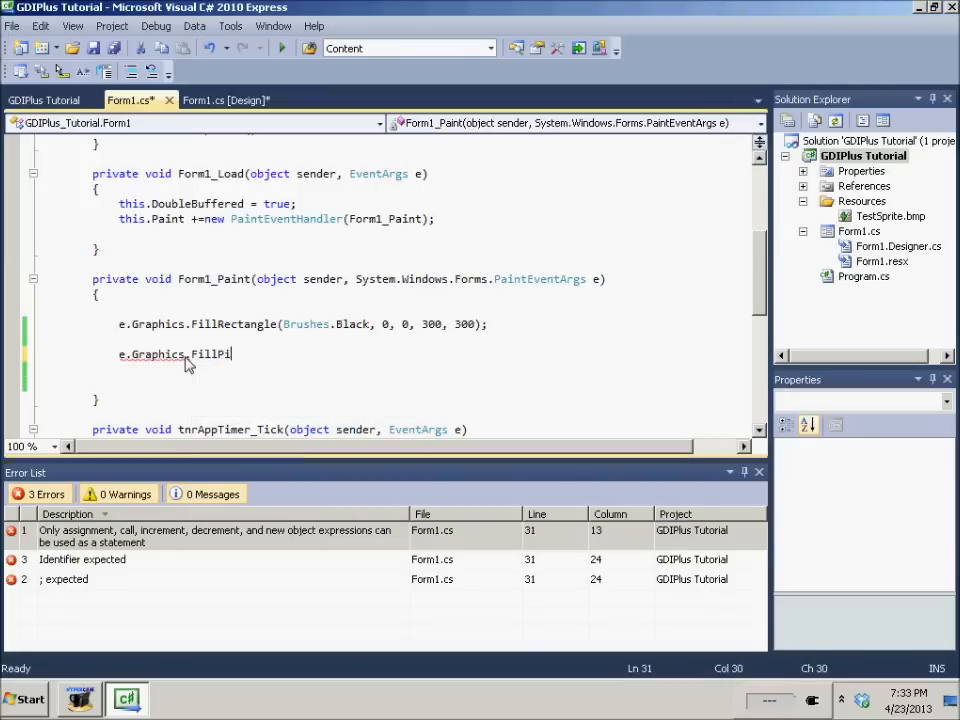
{"action": "type", "text": "e("}
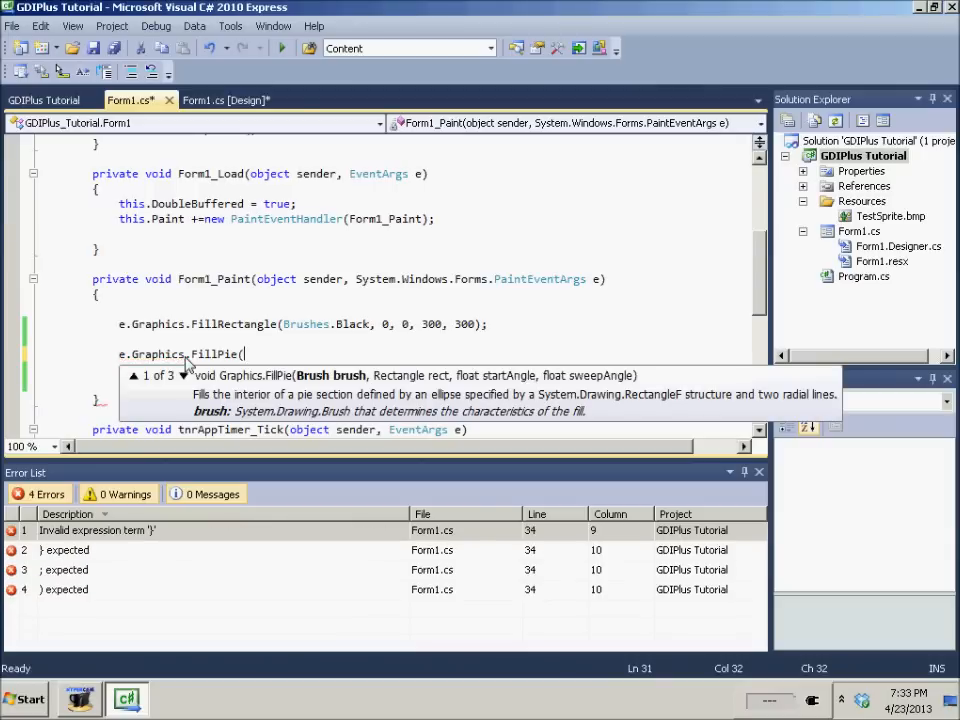
{"action": "type", "text": "B"}
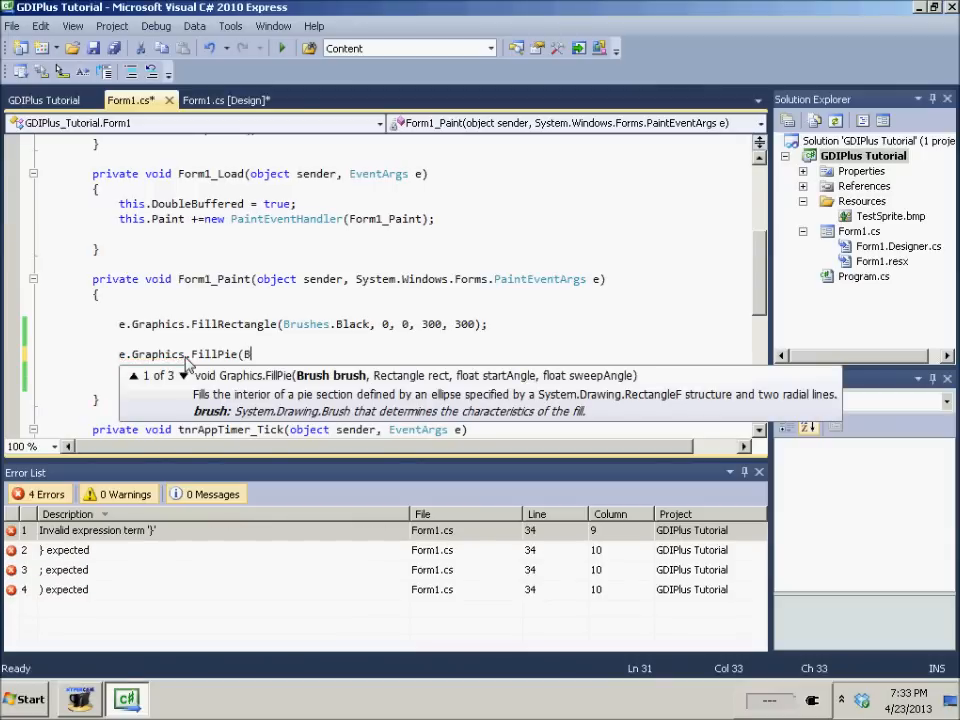
{"action": "type", "text": "rushes"}
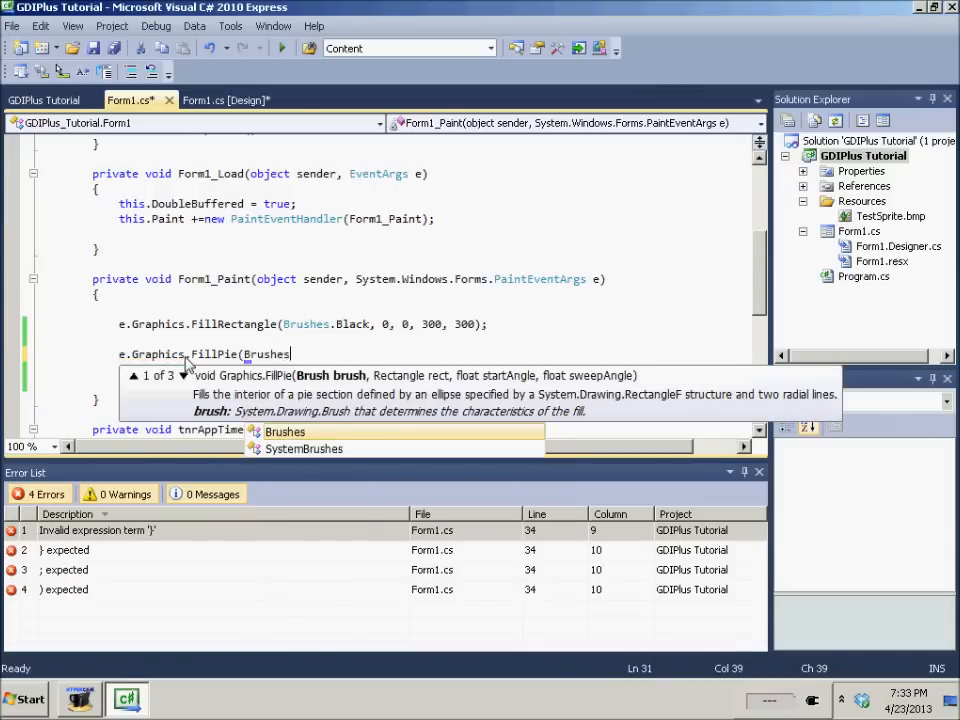
{"action": "type", "text": ".Red"}
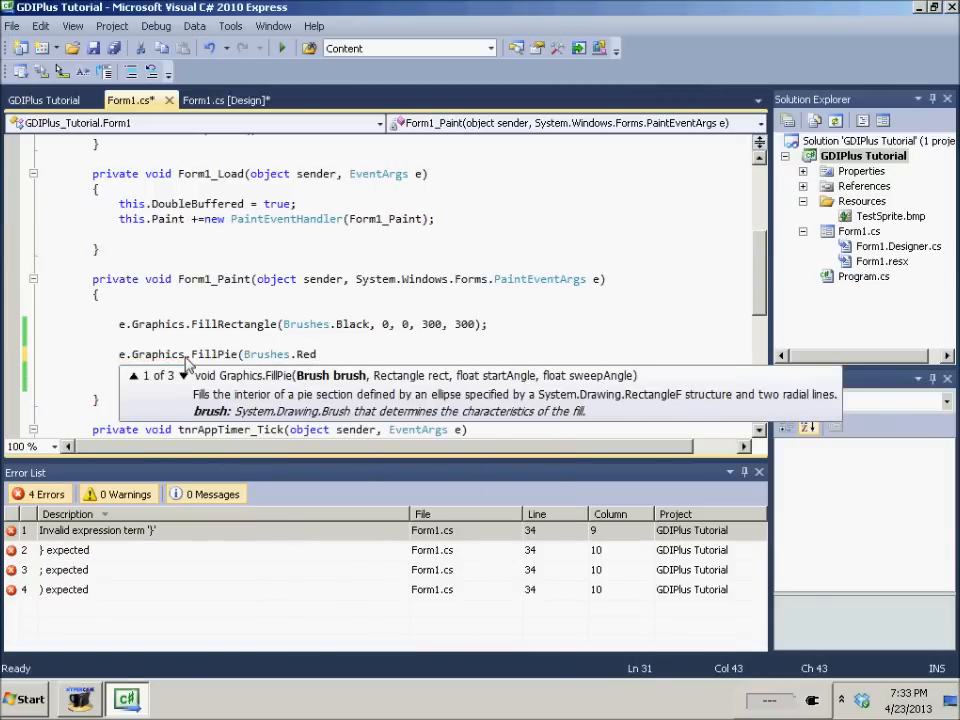
{"action": "type", "text": ", new E"}
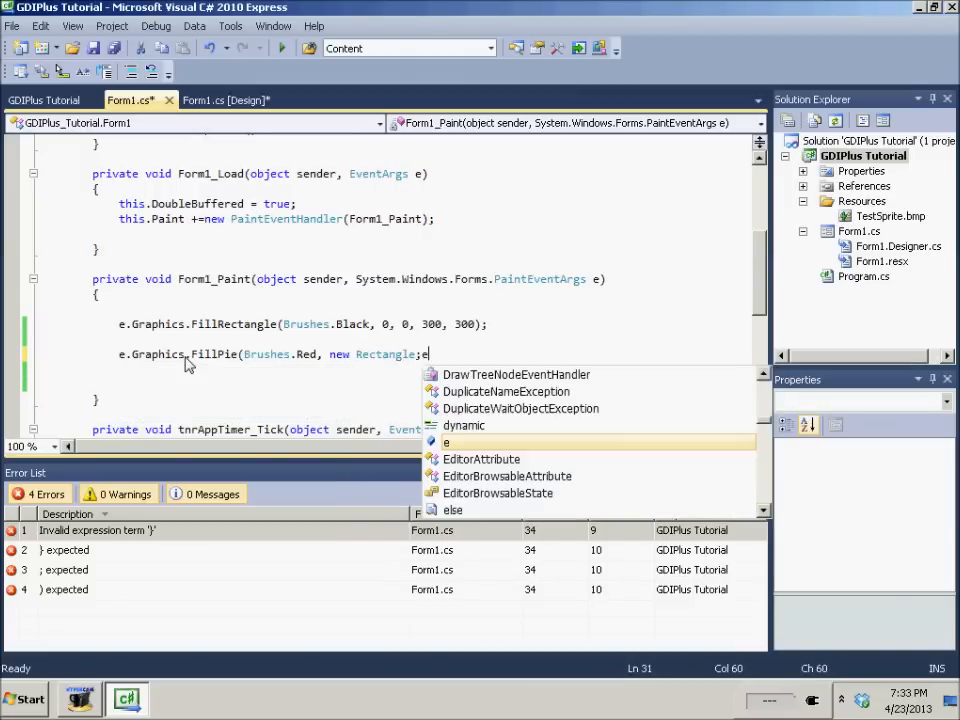
{"action": "type", "text": "(0, 0,"}
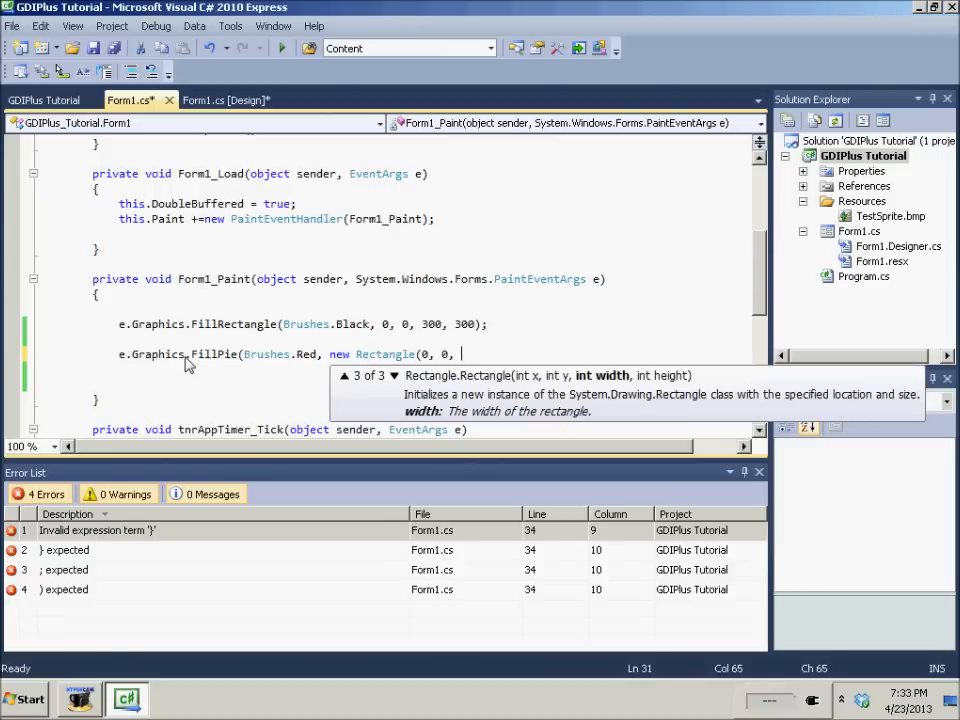
{"action": "type", "text": "100, 100);"}
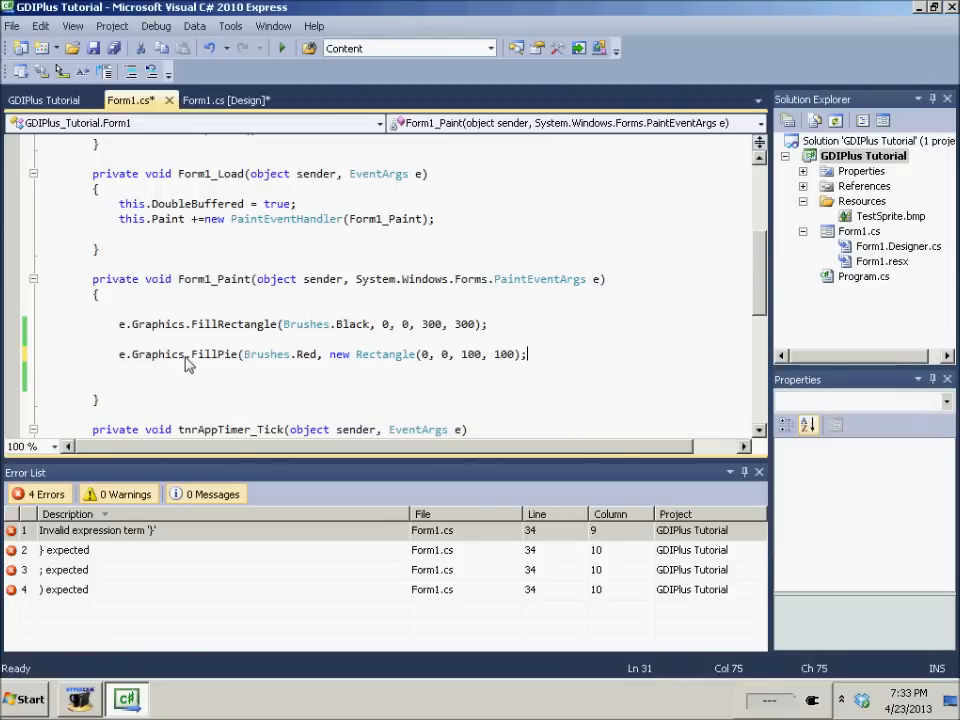
{"action": "type", "text": ","}
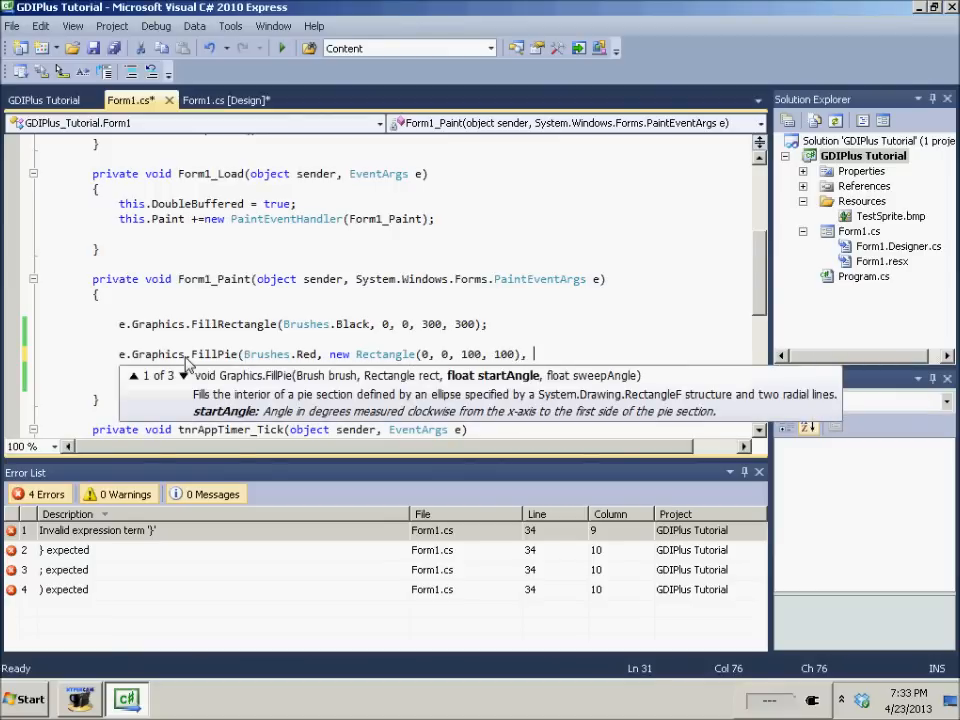
{"action": "type", "text": "0, 360);"}
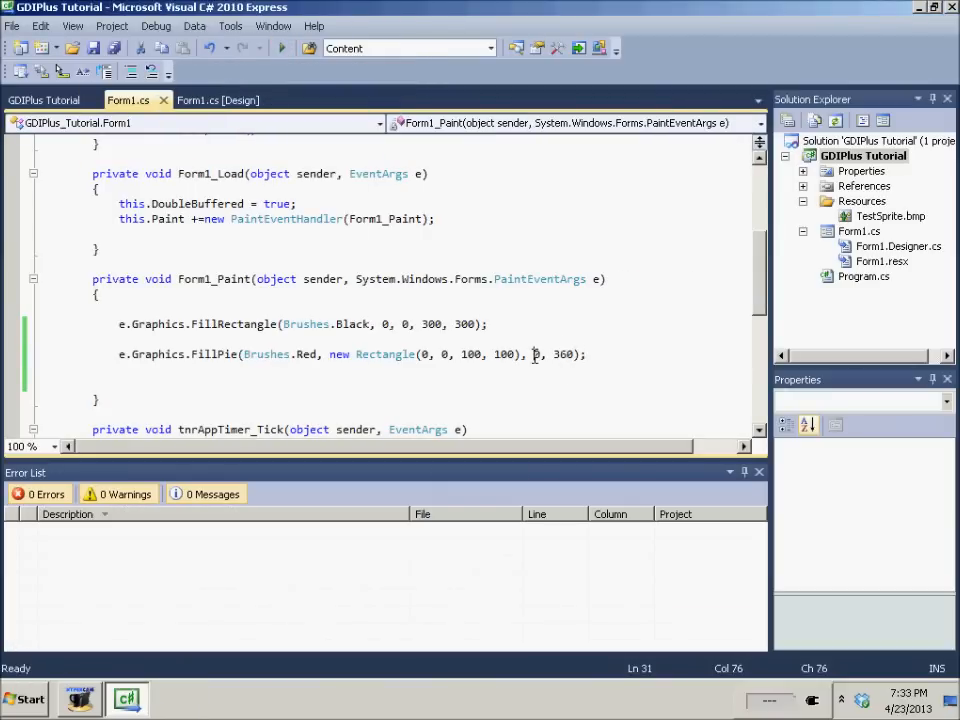
- Change the FillPie start and sweep angles to 100 and 225
{"action": "type", "text": "1"}
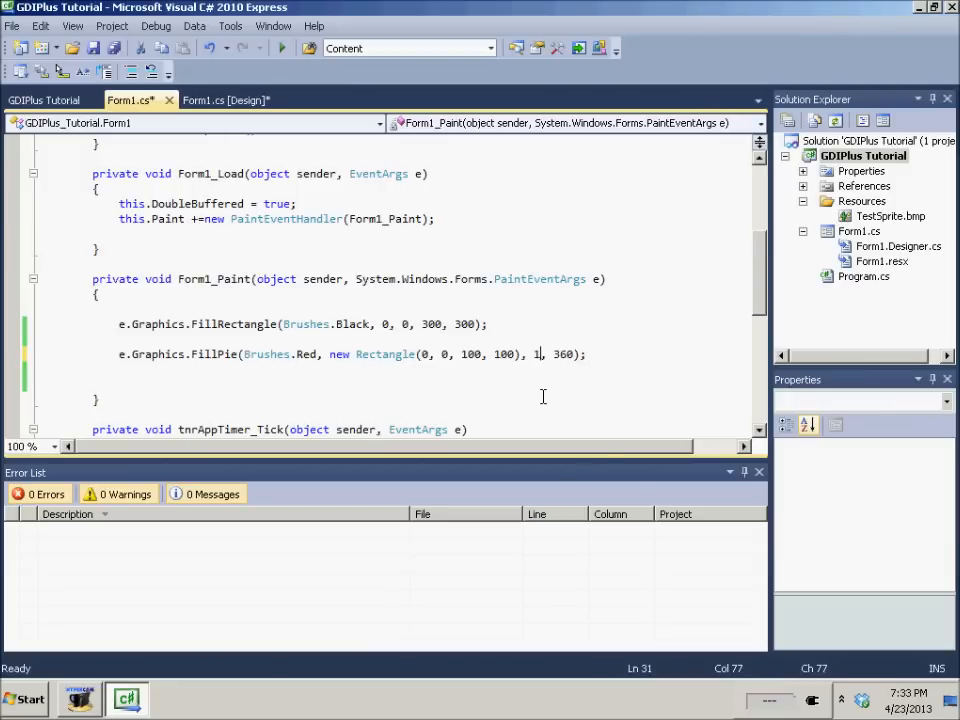
{"action": "type", "text": "100, 2"}
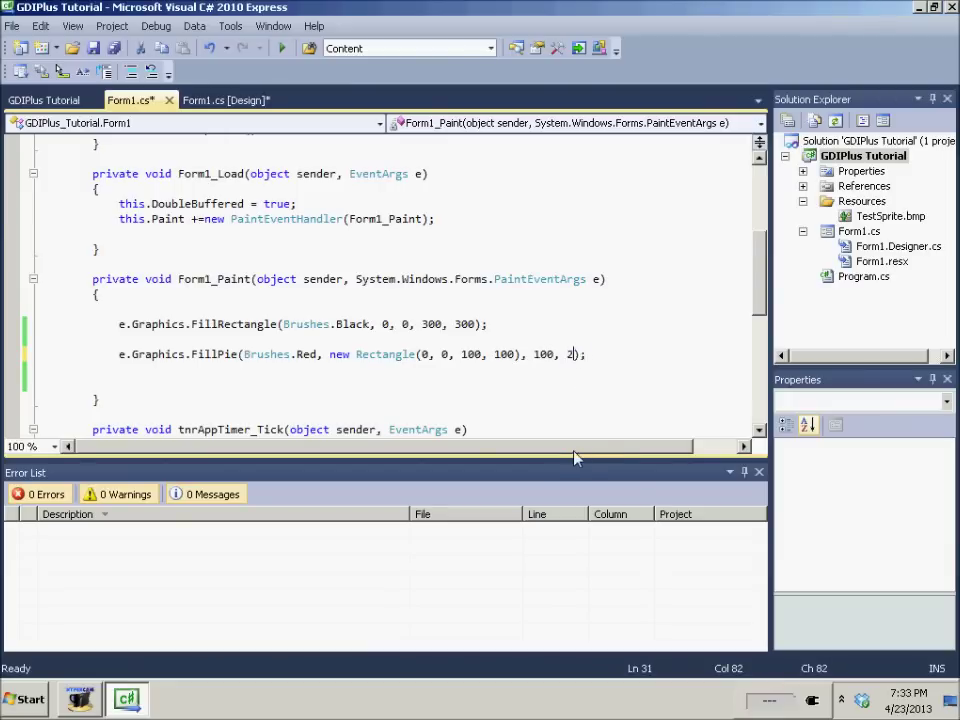
{"action": "type", "text": "25"}
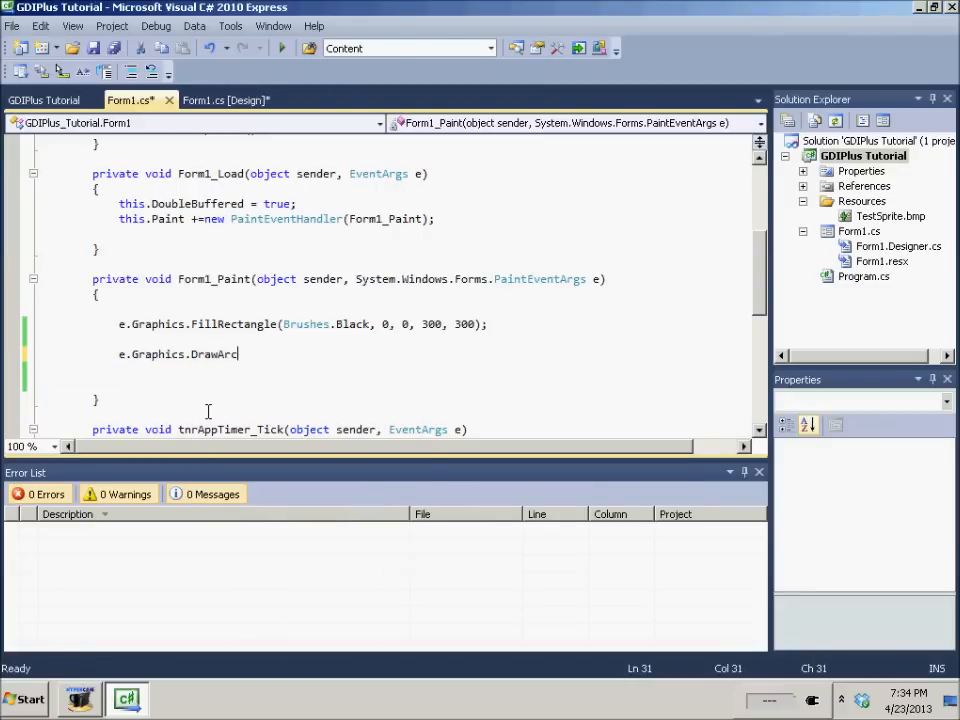
- Write e.Graphics.DrawArc(Pens.Red, new Rectangle(0, 0, 100, 100), 50, 225); in place of the pie
{"action": "type", "text": "(Pens"}
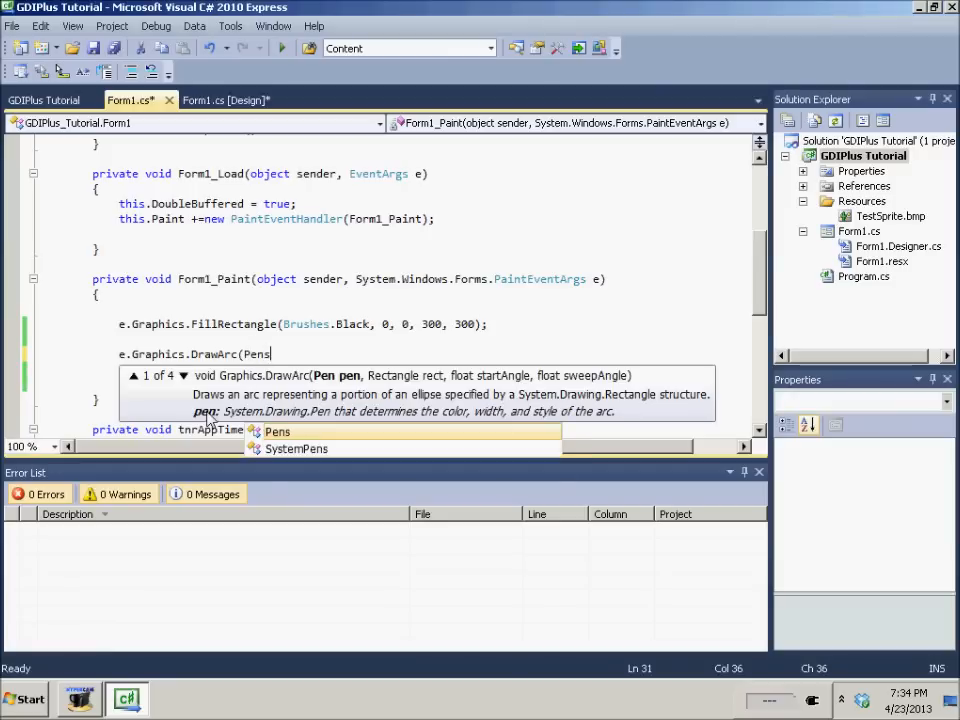
{"action": "type", "text": ".Rr"}
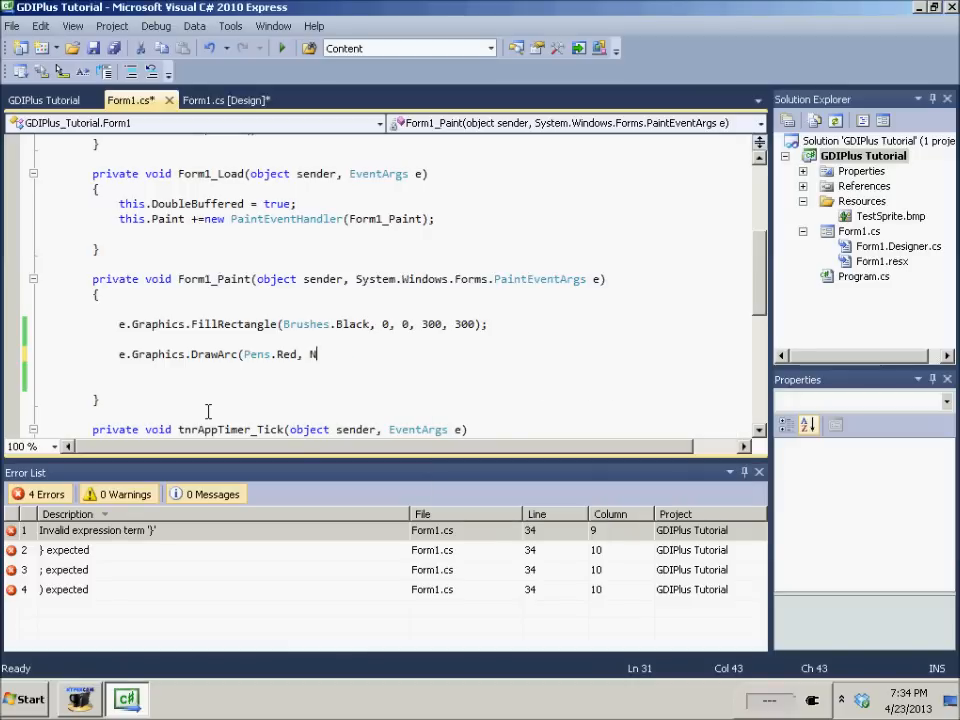
{"action": "type", "text": "ew rectangle(0, 0,"}
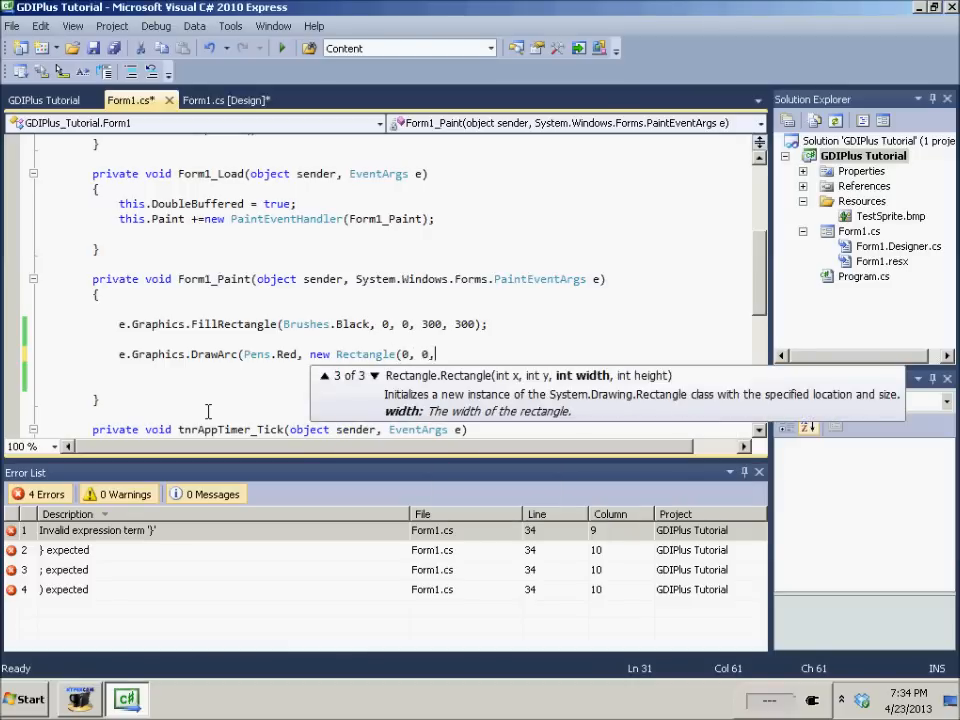
{"action": "type", "text": "100, 100), 5"}
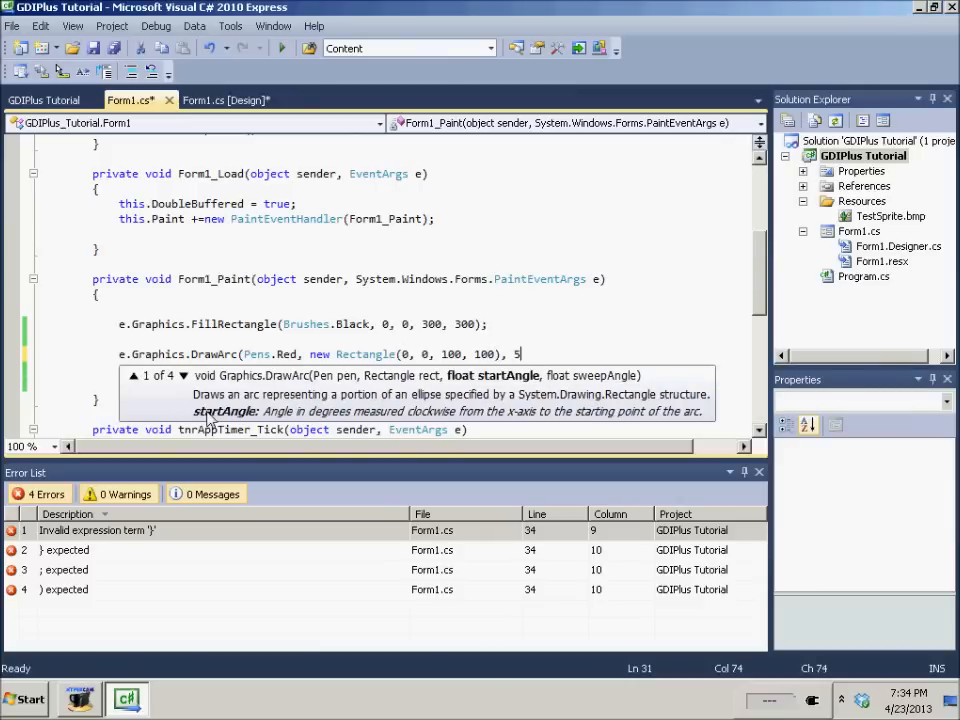
{"action": "type", "text": "0, 2"}
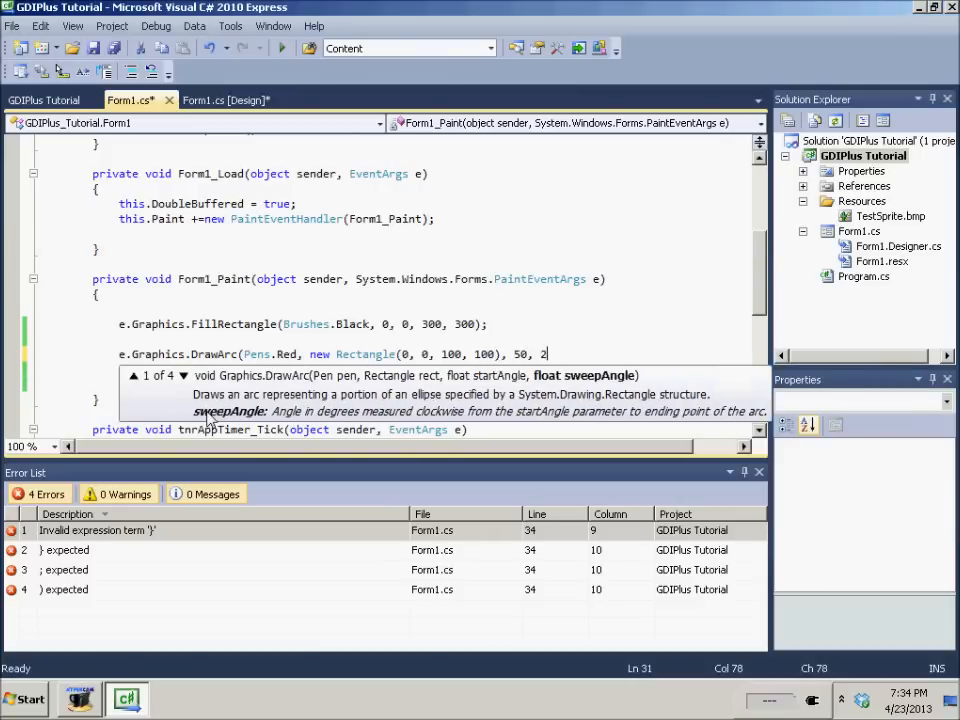
{"action": "type", "text": "25);"}
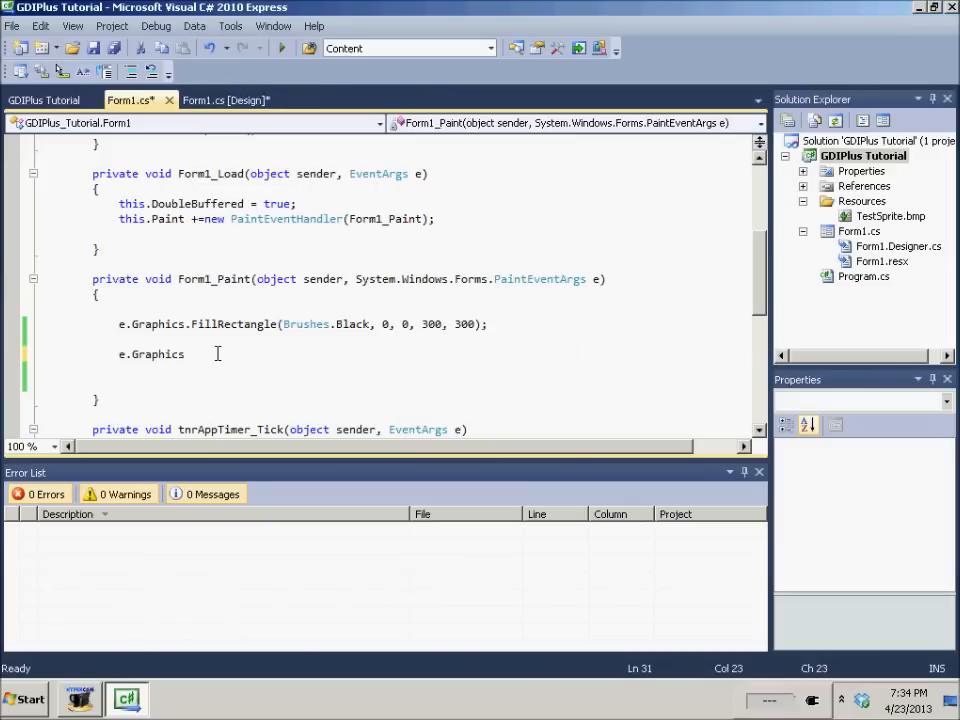
- Clear the DrawArc line back to e.Graphics. and begin a new Fill call
{"action": "type", "text": "Fill"}
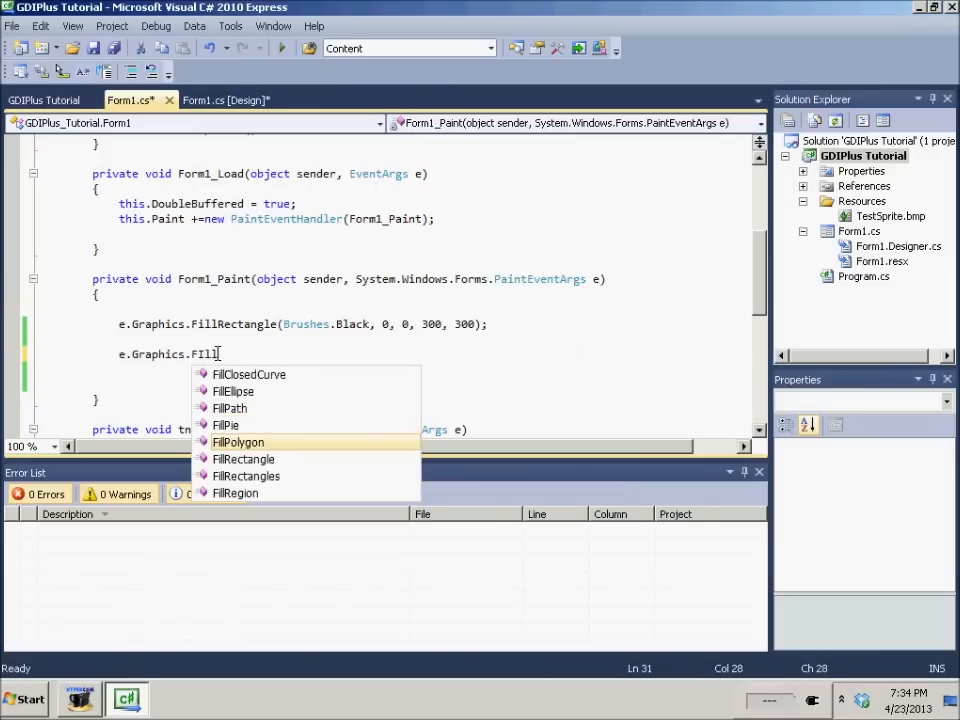